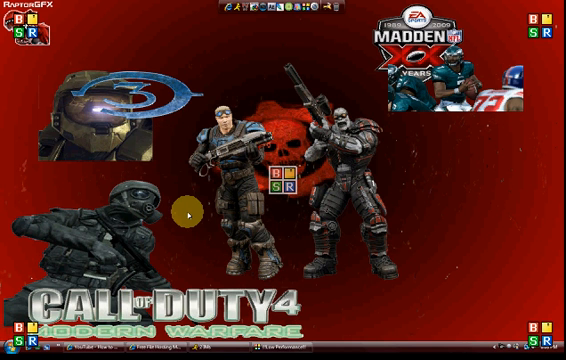
{"action": "mouse_move", "coordinate": [256, 88]}
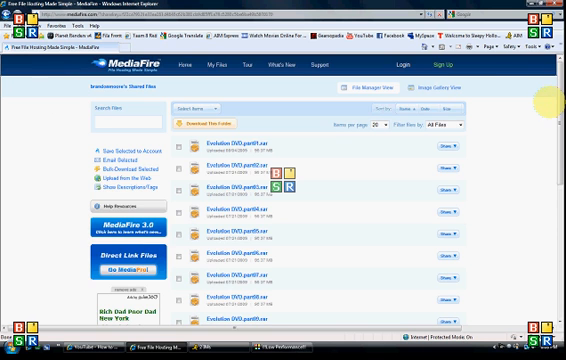
Step: Scroll the MediaFire shared file list through the Evolution DVD parts part01 to part09
{"action": "scroll", "scroll_direction": "down", "scroll_amount": 3}
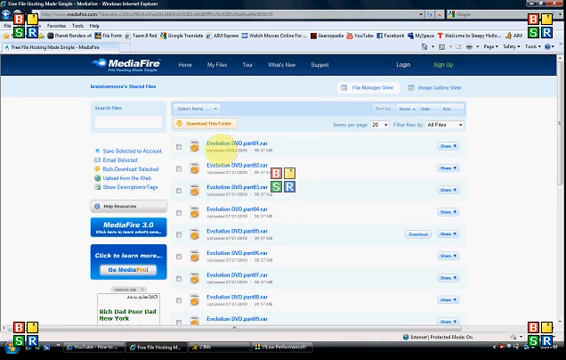
{"action": "scroll", "scroll_direction": "down", "scroll_amount": 3}
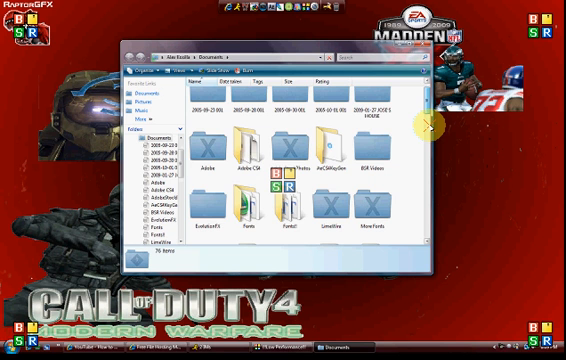
{"action": "mouse_move", "coordinate": [215, 195]}
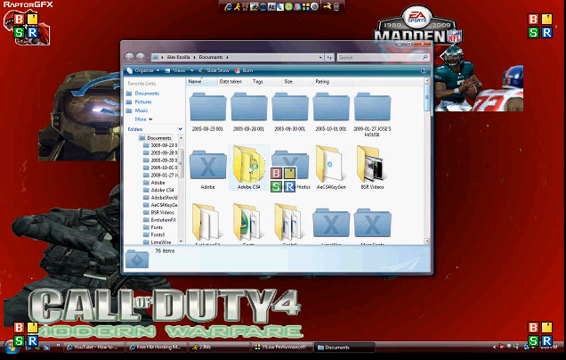
Step: Scroll the Documents > EvolutionFX > Evolution DVD folder view with the extracted Evolution folder
{"action": "scroll", "scroll_direction": "down", "scroll_amount": 3}
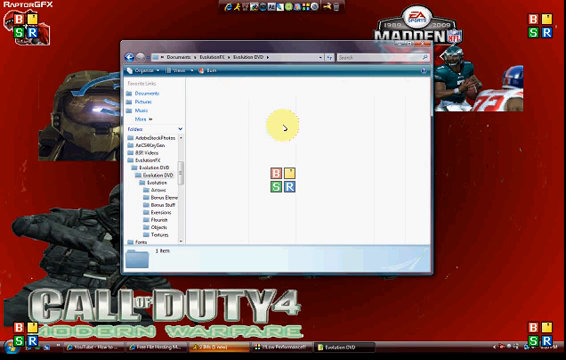
Step: Open the extracted Evolution folder, then its Arrows subfolder
{"action": "double_click", "coordinate": [280, 128]}
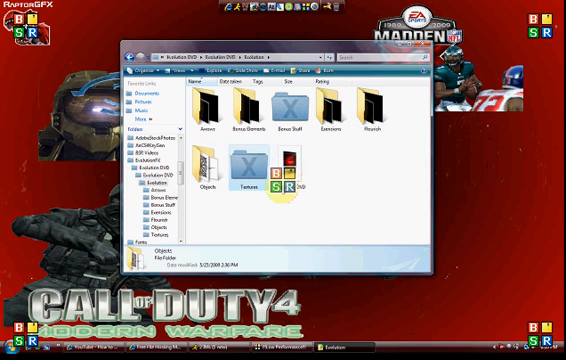
{"action": "left_click", "coordinate": [317, 175]}
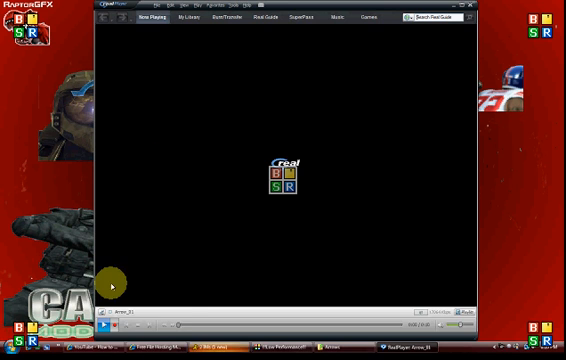
{"action": "mouse_move", "coordinate": [175, 325]}
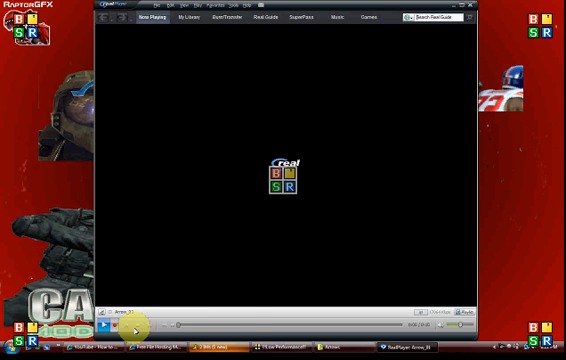
{"action": "mouse_move", "coordinate": [45, 210]}
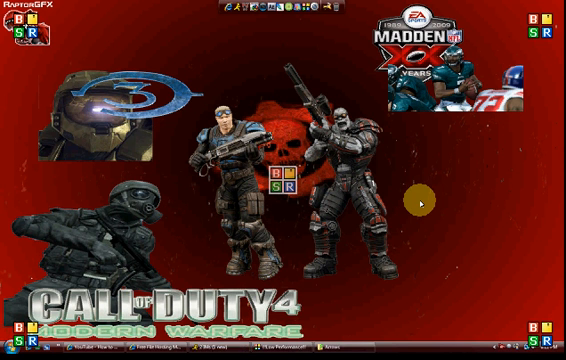
{"action": "mouse_move", "coordinate": [108, 42]}
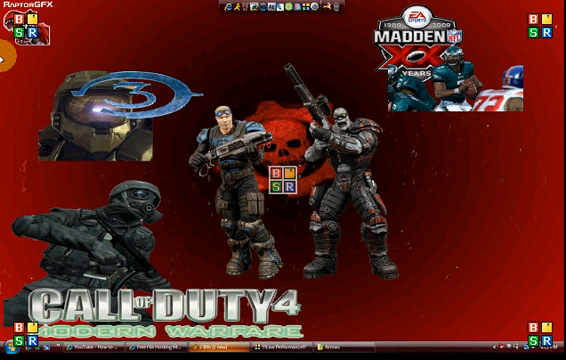
{"action": "mouse_move", "coordinate": [455, 190]}
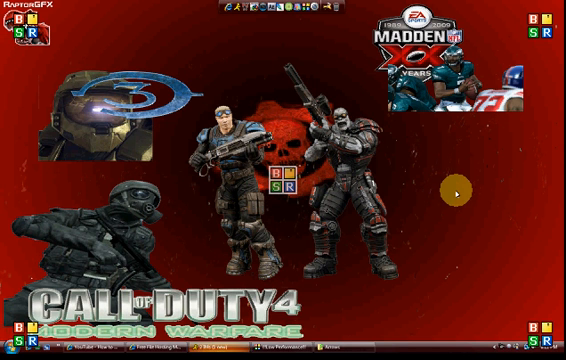